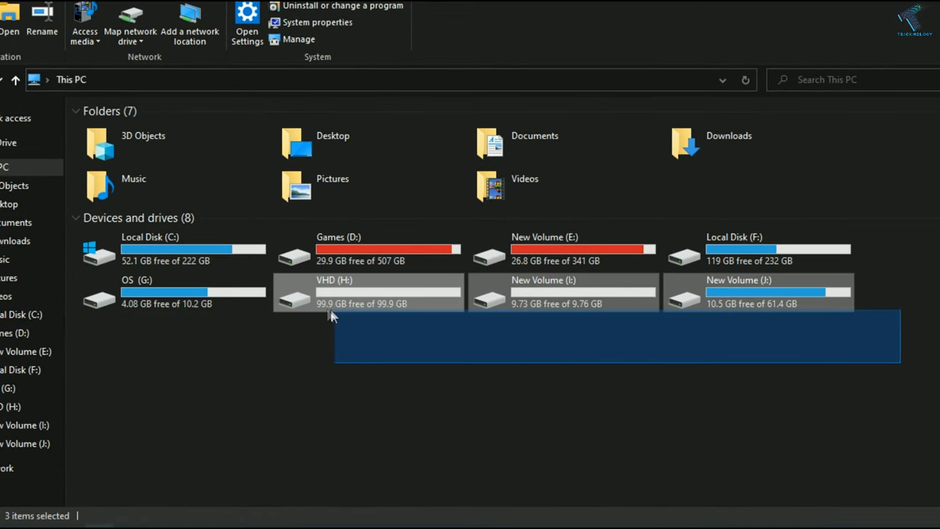
# Launch Disk Management from the Start button's quick link menu
pyautogui.click(169, 292)
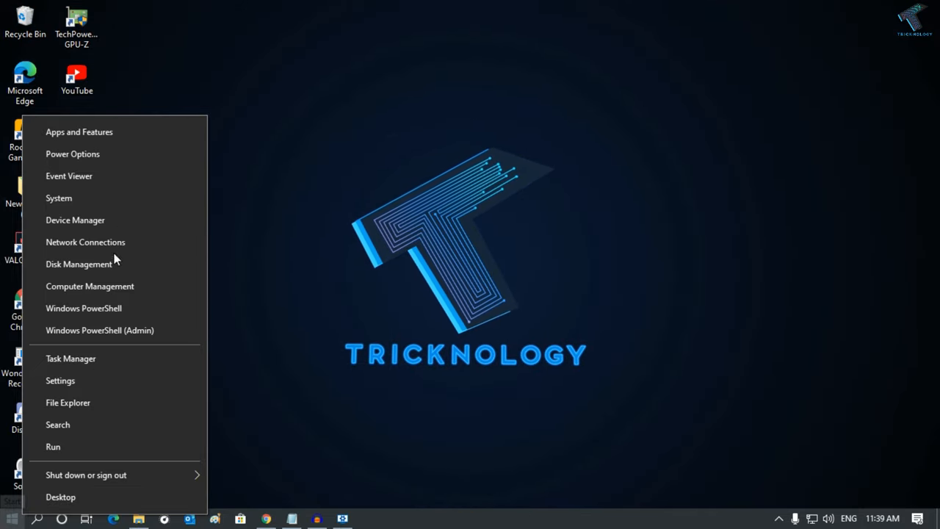
pyautogui.moveTo(67, 389)
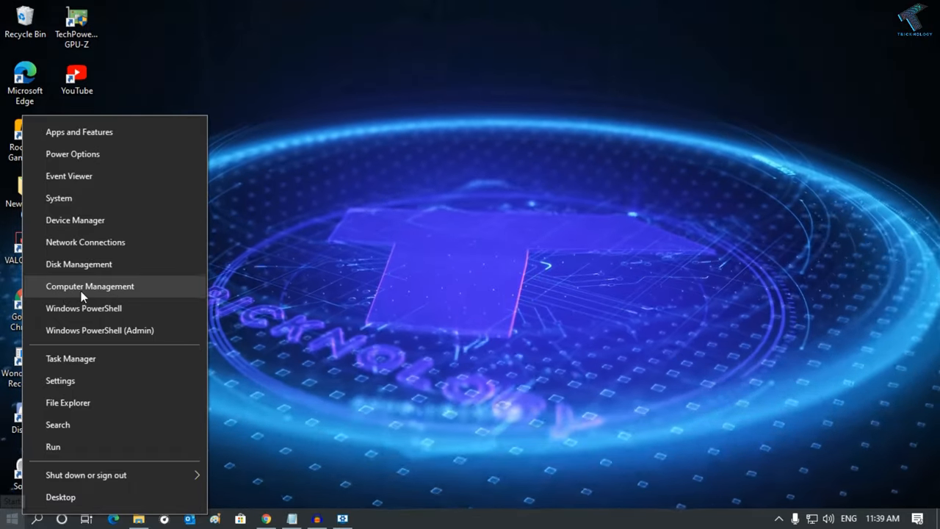
pyautogui.moveTo(105, 264)
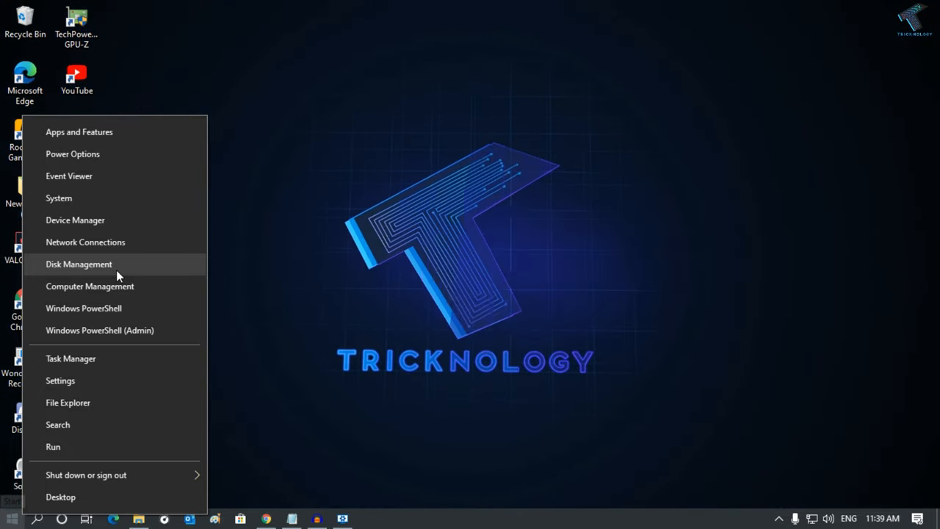
pyautogui.click(80, 264)
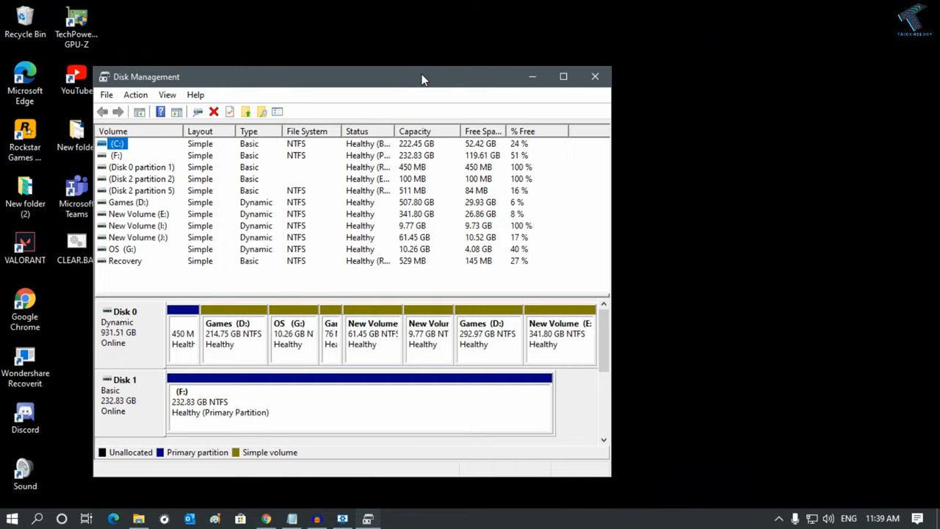
# Maximize Disk Management and start Create VHD, browsing for the file's save location
pyautogui.click(563, 76)
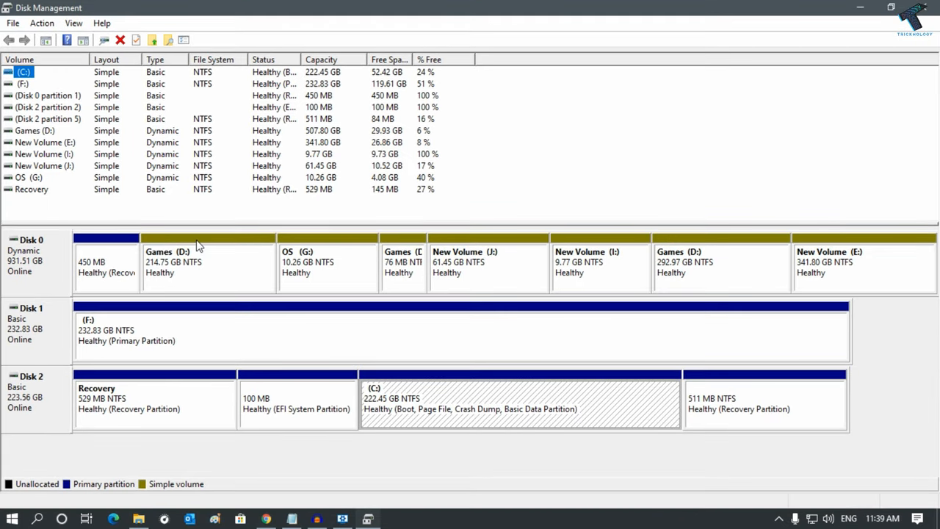
pyautogui.moveTo(47, 351)
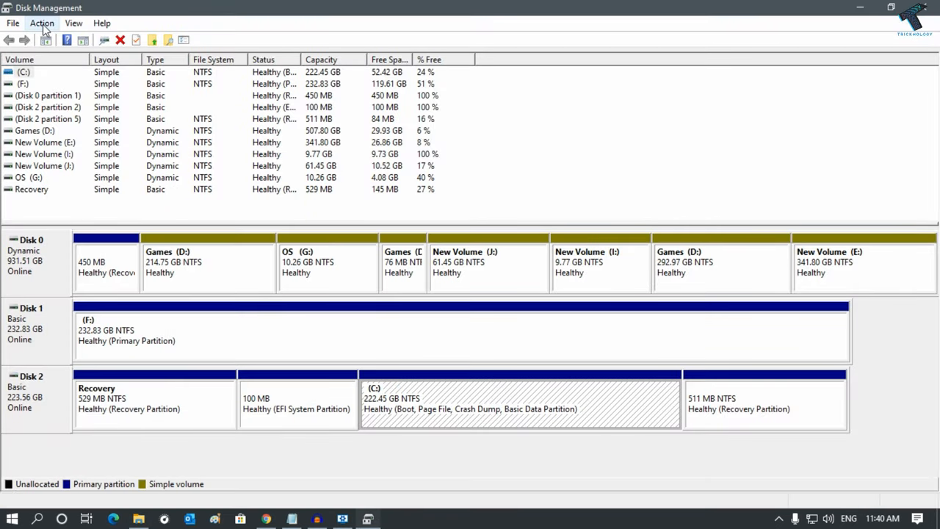
pyautogui.click(41, 23)
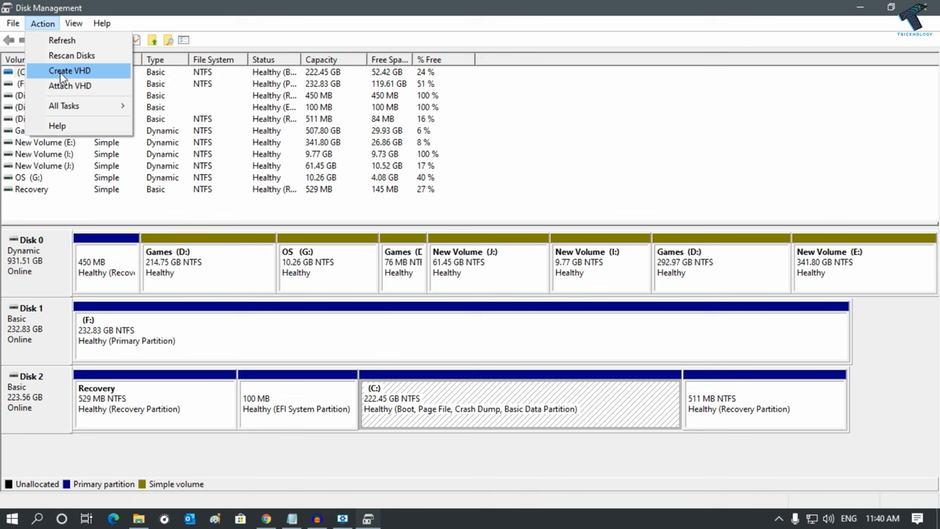
pyautogui.click(67, 71)
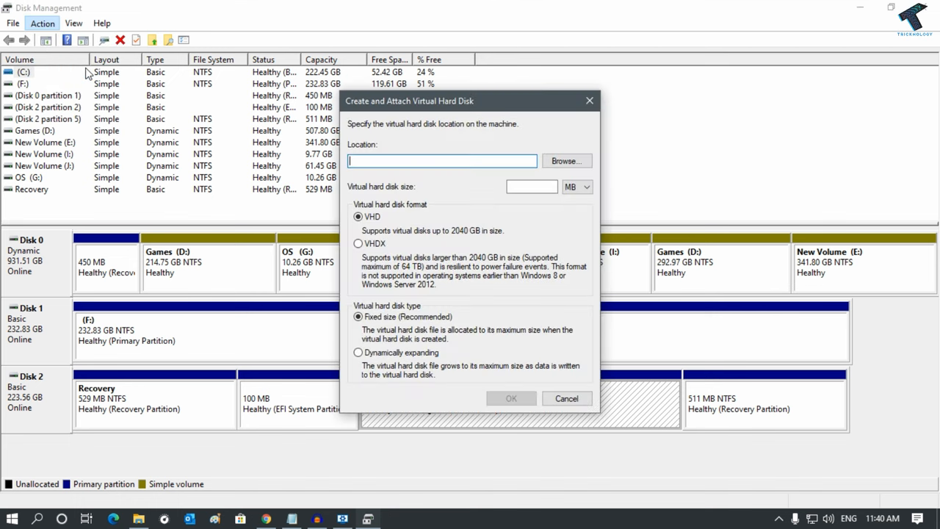
pyautogui.moveTo(567, 160)
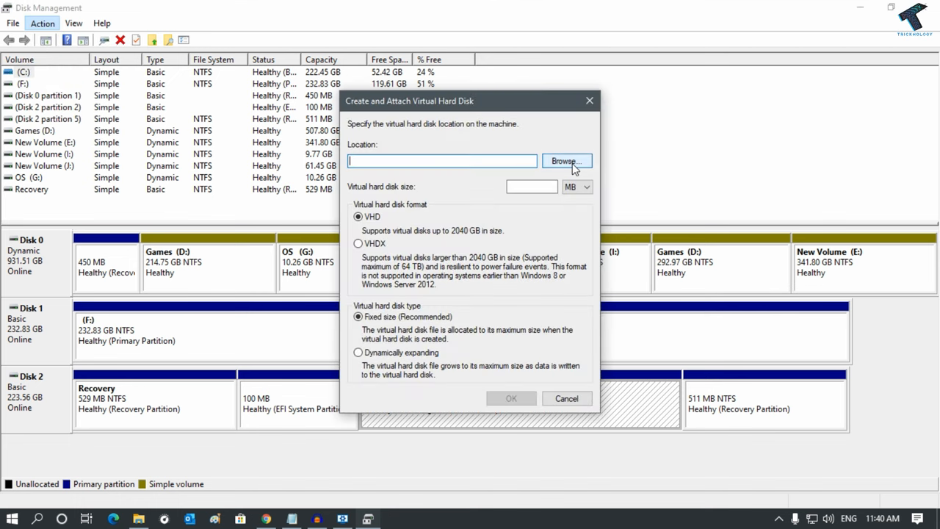
pyautogui.click(567, 160)
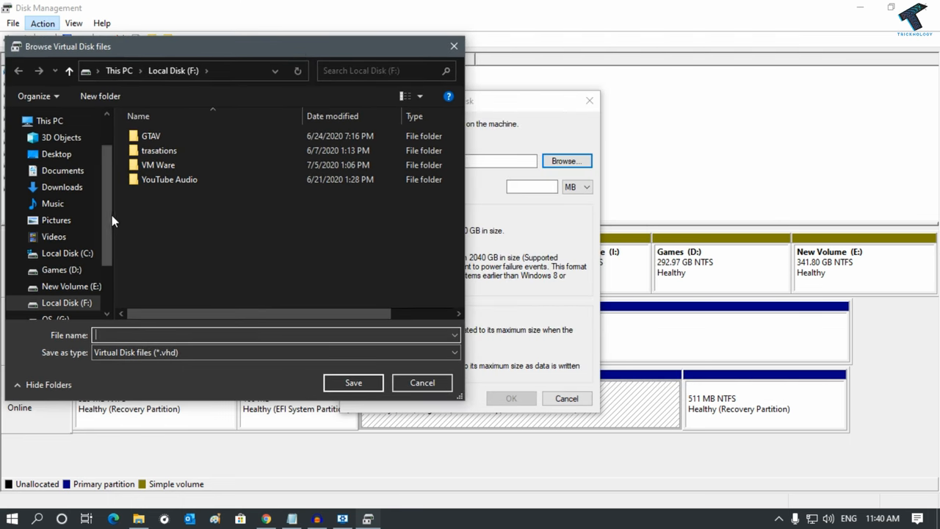
# Save the virtual disk file as TricknologyVHD.vhd on Local Disk (F:)
pyautogui.scroll(-3)
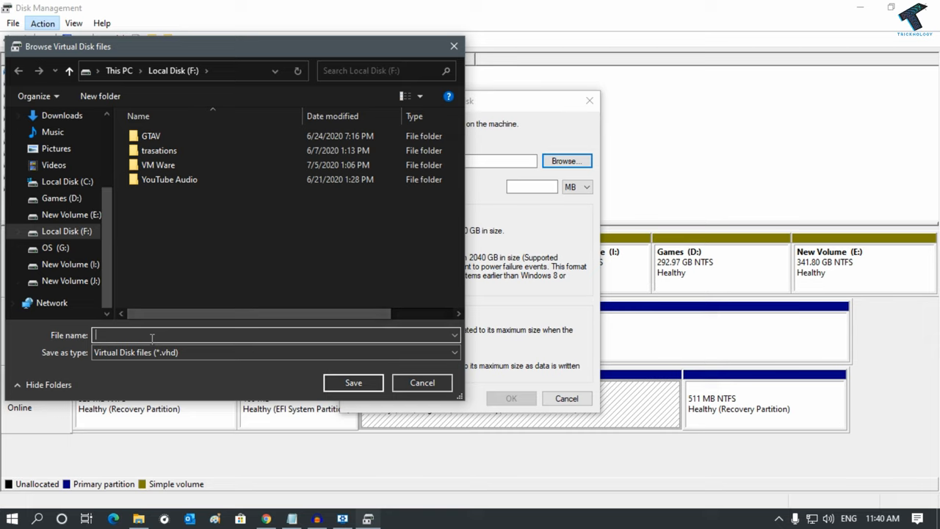
pyautogui.write('TricknologyVHD')
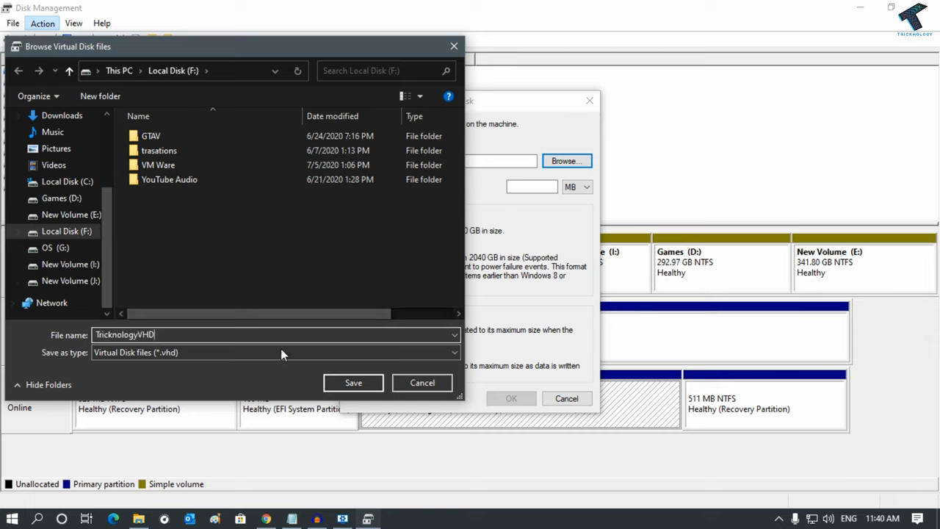
pyautogui.click(352, 382)
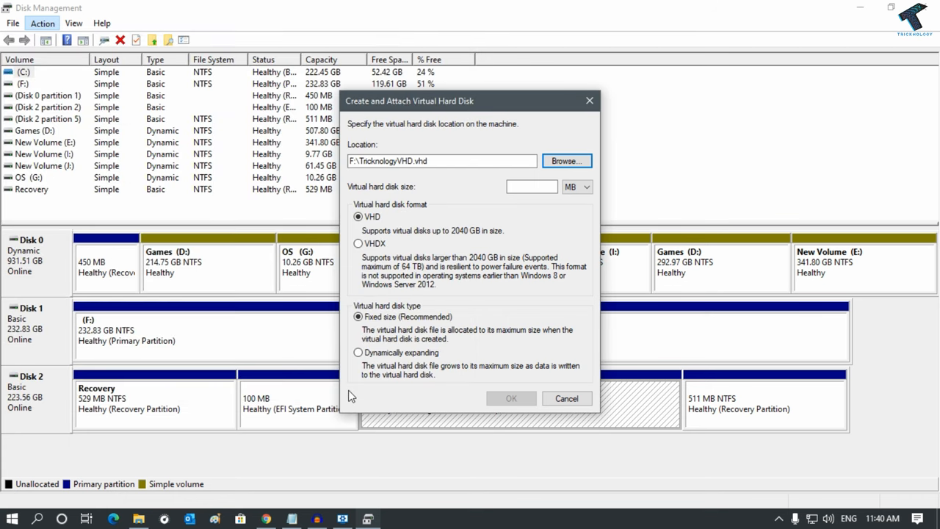
# Set the virtual hard disk size to 100 with the unit GB
pyautogui.click(586, 187)
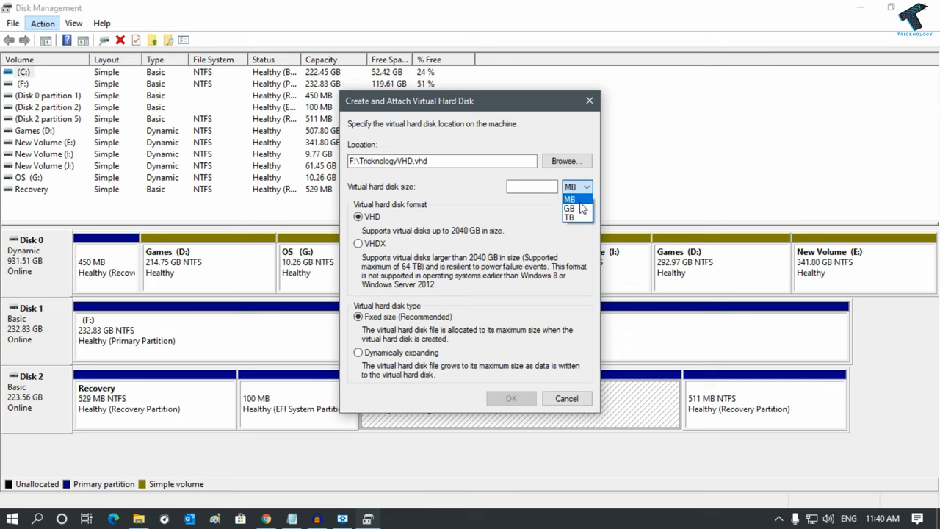
pyautogui.moveTo(575, 212)
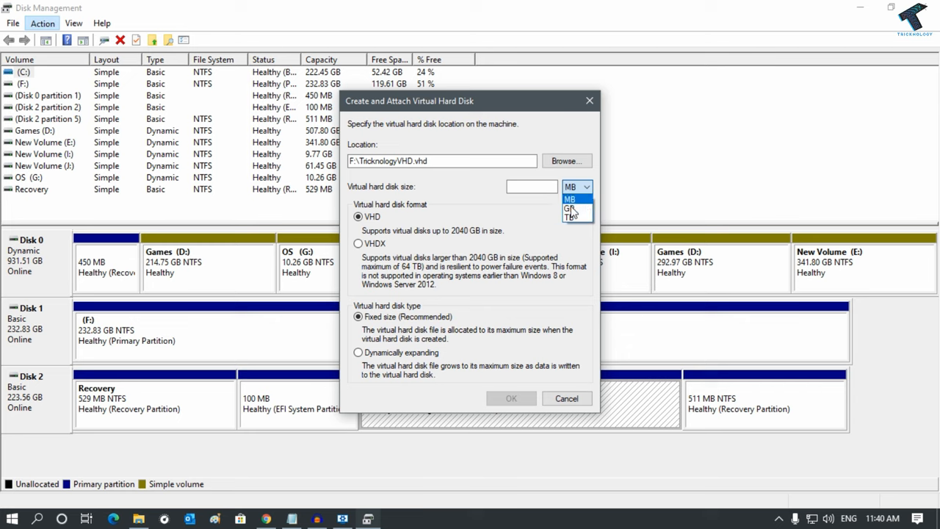
pyautogui.click(572, 212)
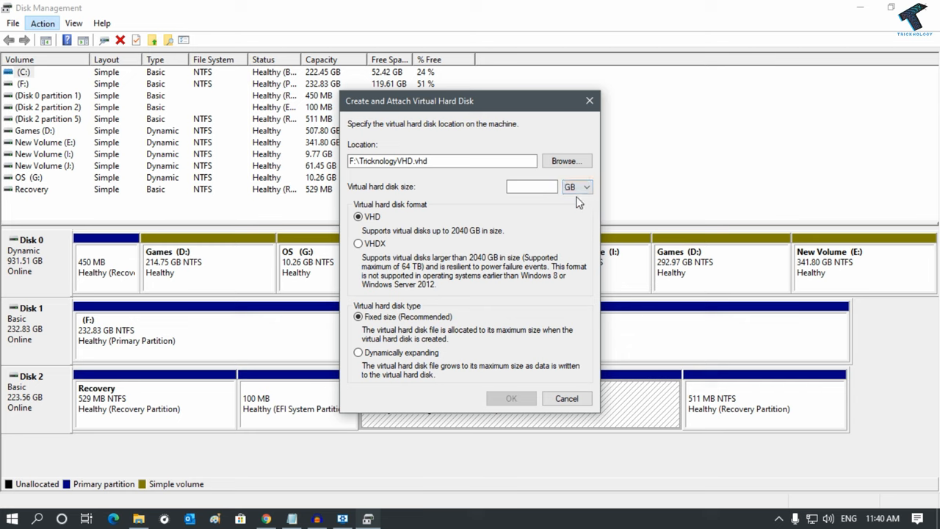
pyautogui.write('1')
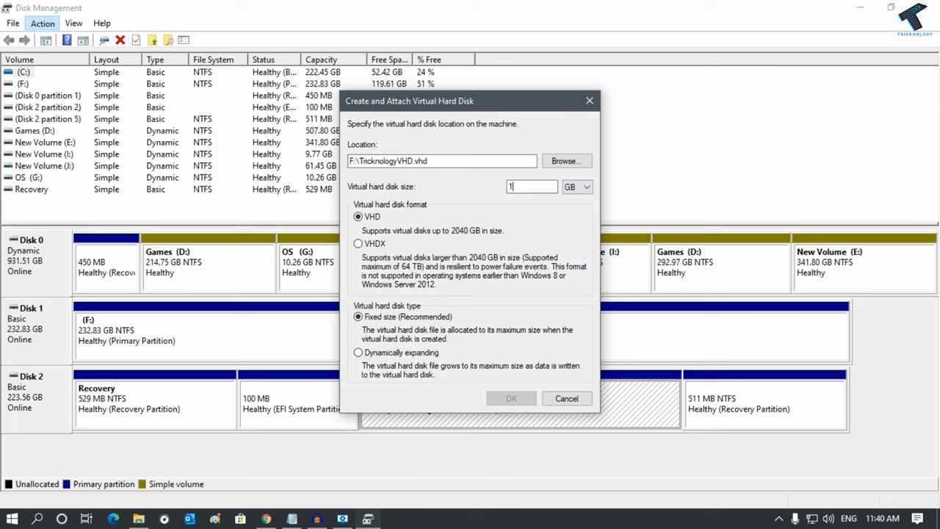
pyautogui.write('100')
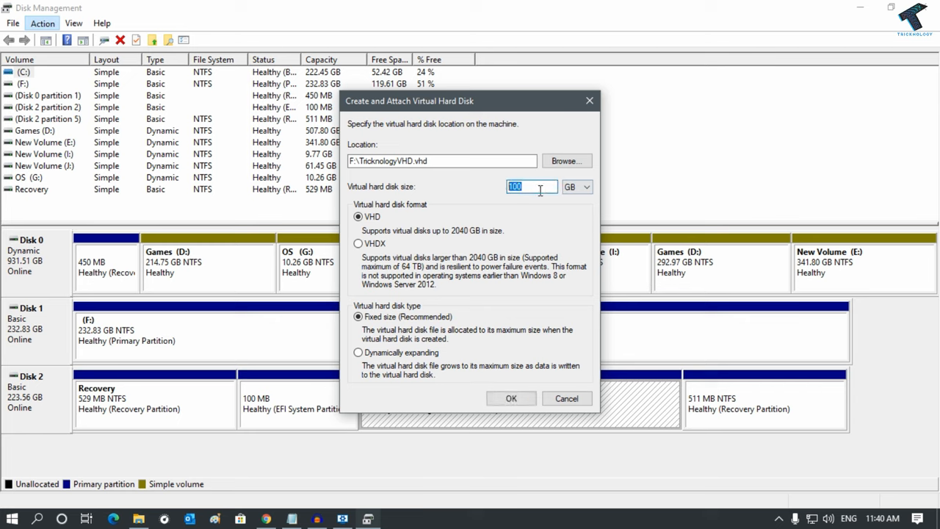
pyautogui.moveTo(447, 217)
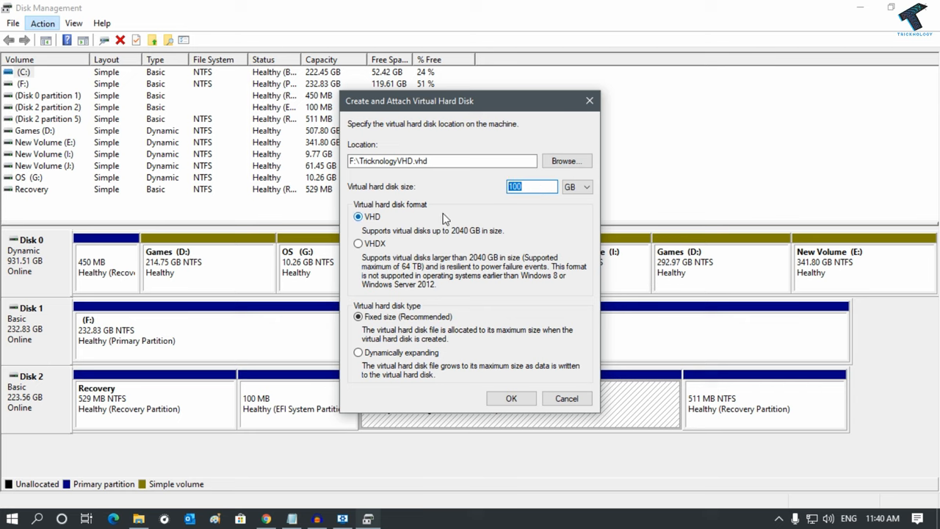
pyautogui.moveTo(402, 249)
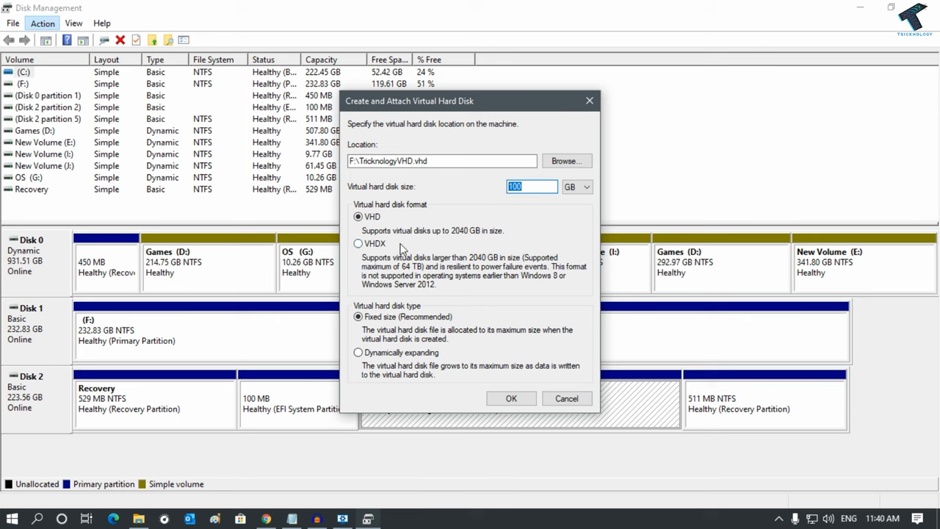
pyautogui.moveTo(415, 247)
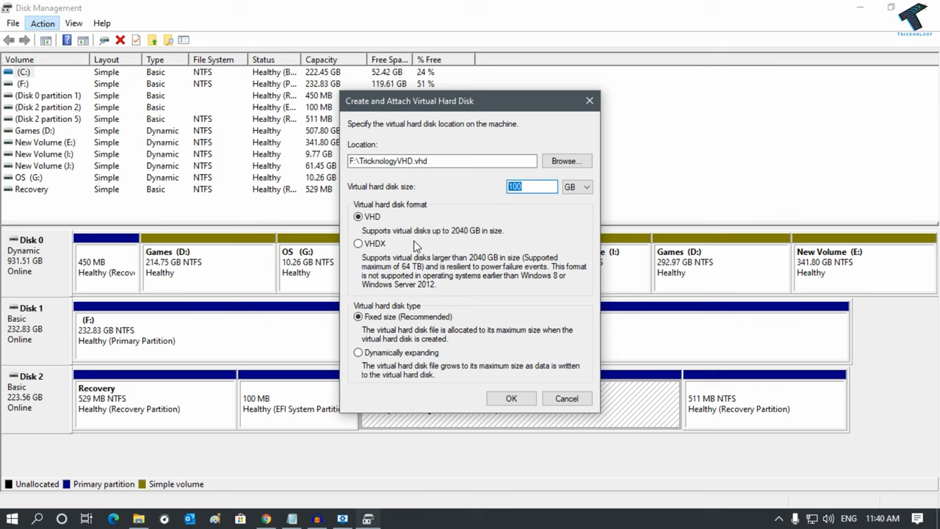
pyautogui.moveTo(457, 241)
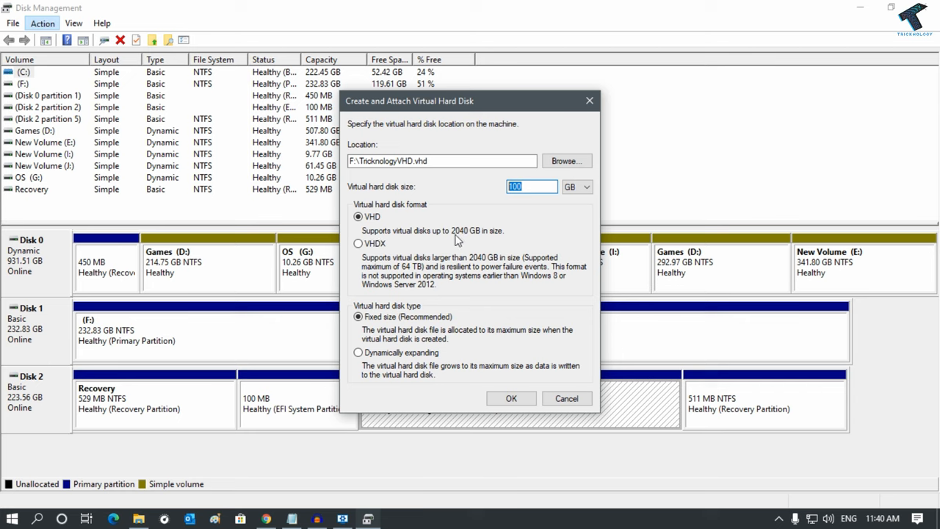
pyautogui.moveTo(505, 241)
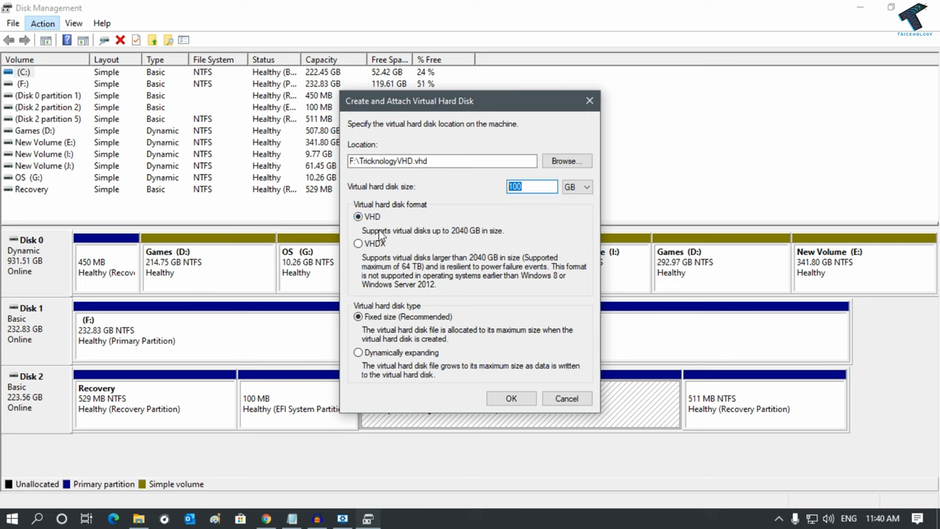
# Keep the VHD format, choose Dynamically expanding, and create the disk as Disk 3
pyautogui.click(357, 244)
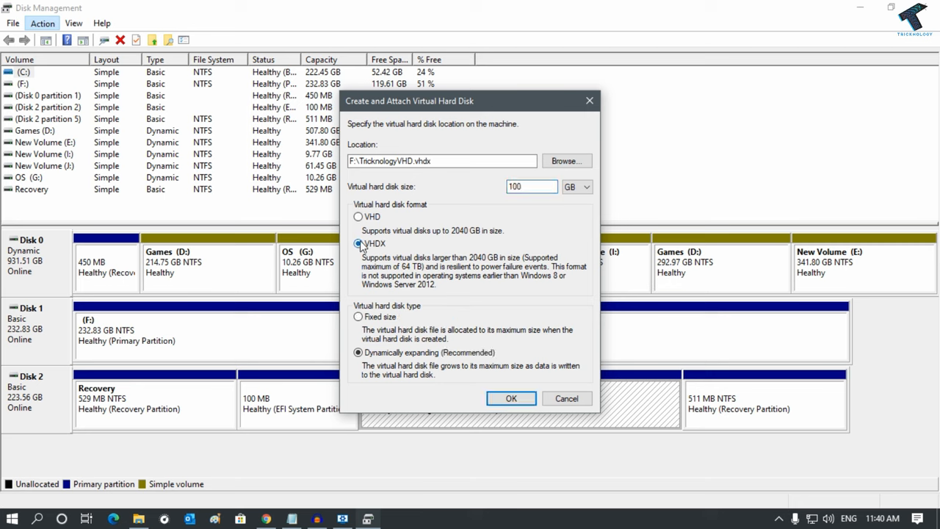
pyautogui.click(357, 216)
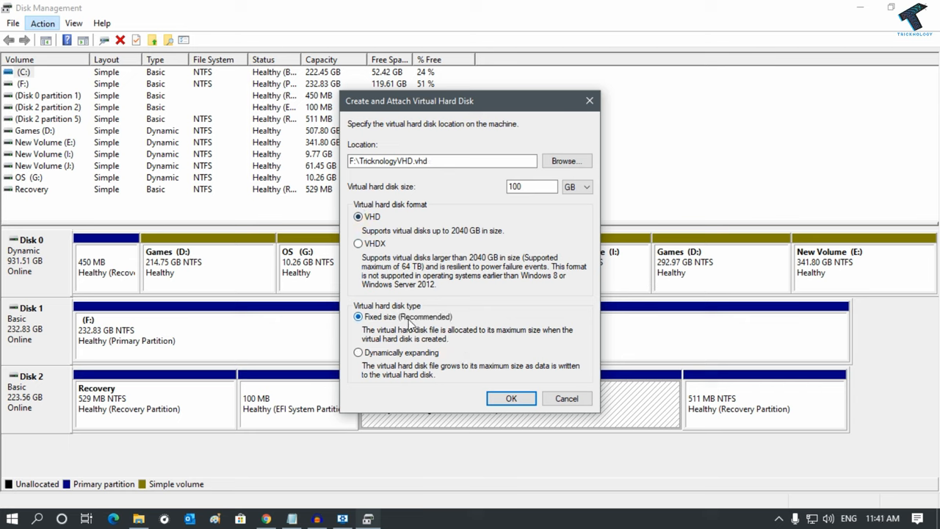
pyautogui.moveTo(335, 294)
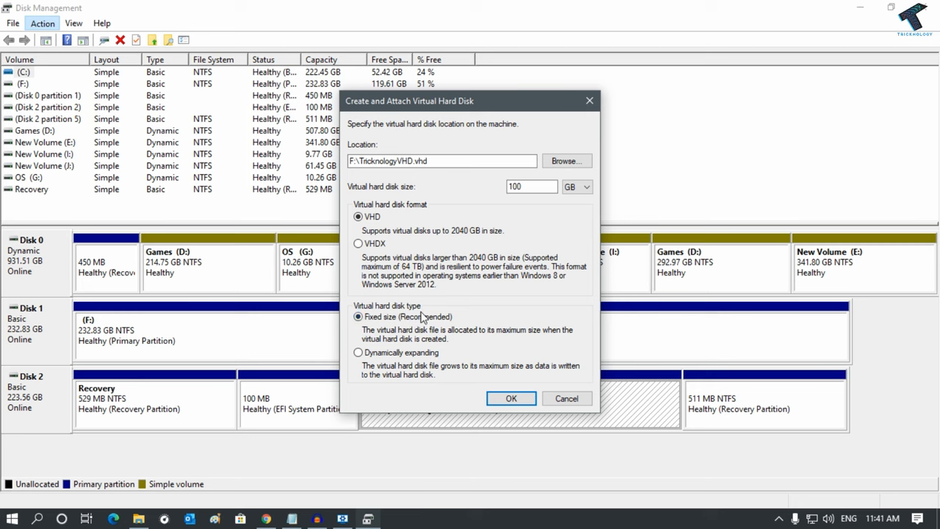
pyautogui.moveTo(405, 311)
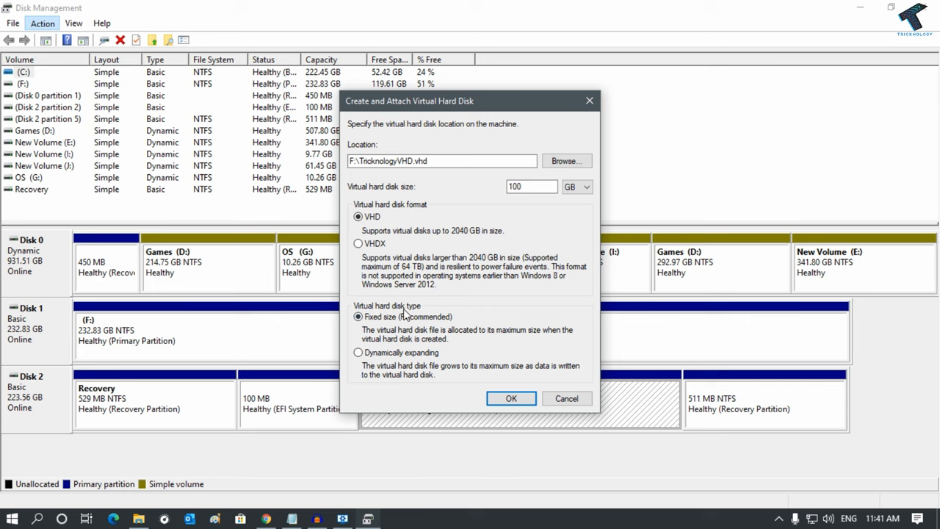
pyautogui.click(357, 353)
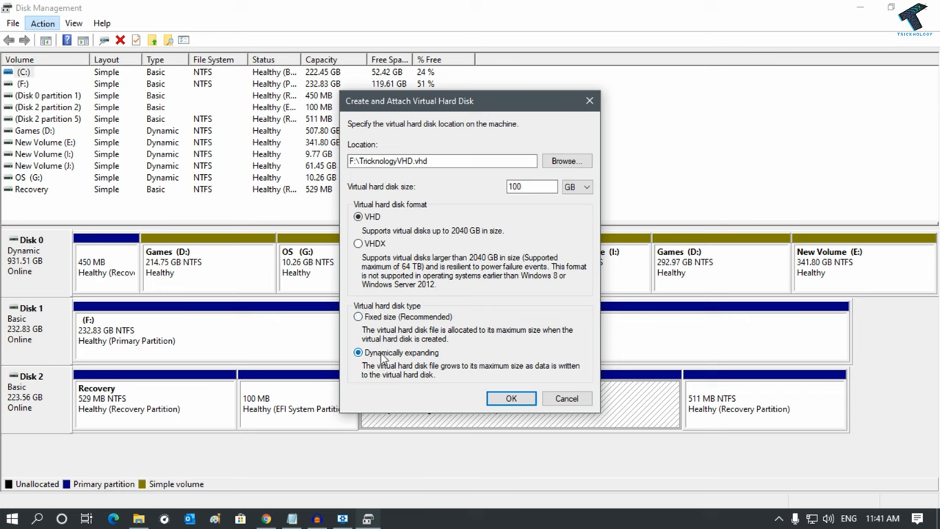
pyautogui.moveTo(404, 352)
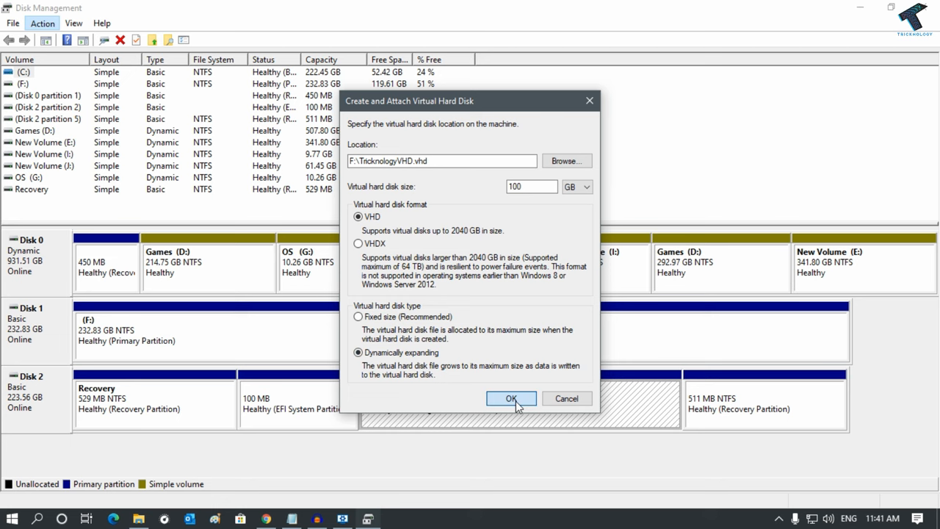
pyautogui.click(512, 398)
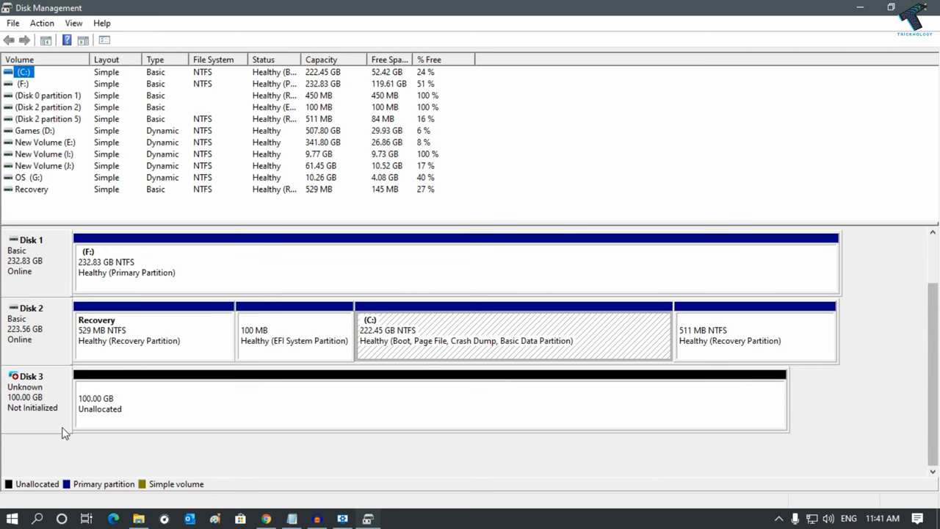
pyautogui.moveTo(57, 395)
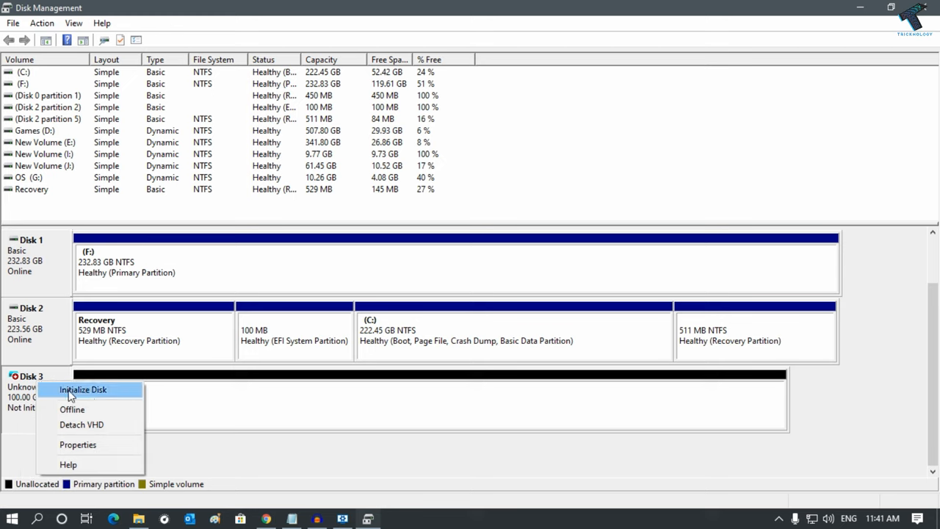
pyautogui.moveTo(89, 393)
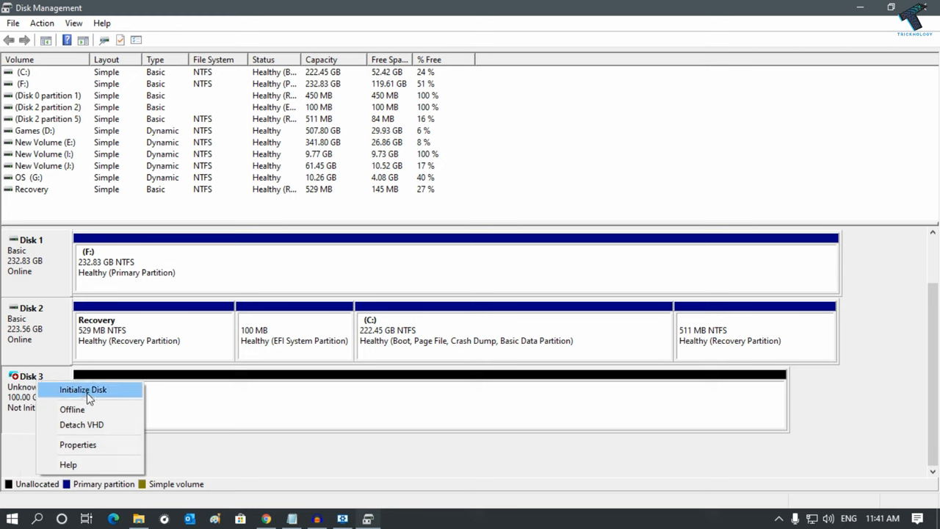
# Initialize Disk 3 with the MBR (Master Boot Record) partition style
pyautogui.click(82, 389)
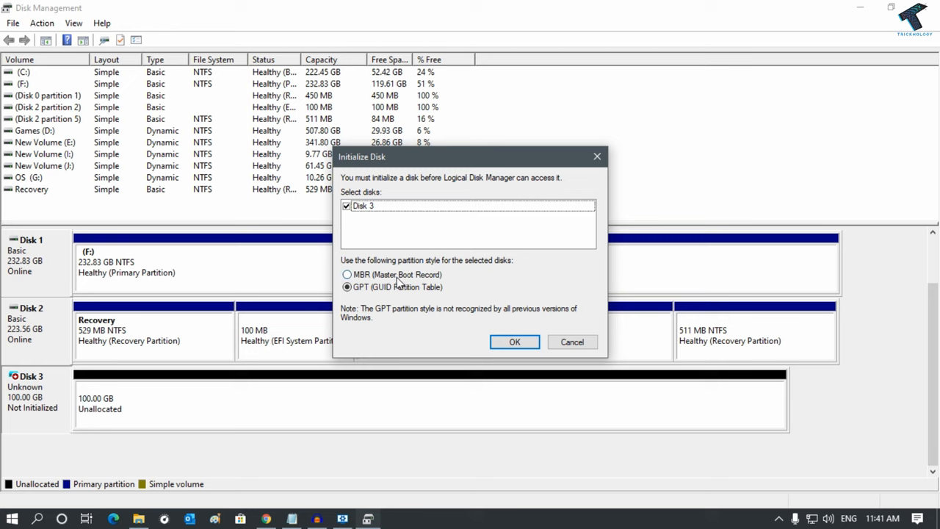
pyautogui.click(347, 275)
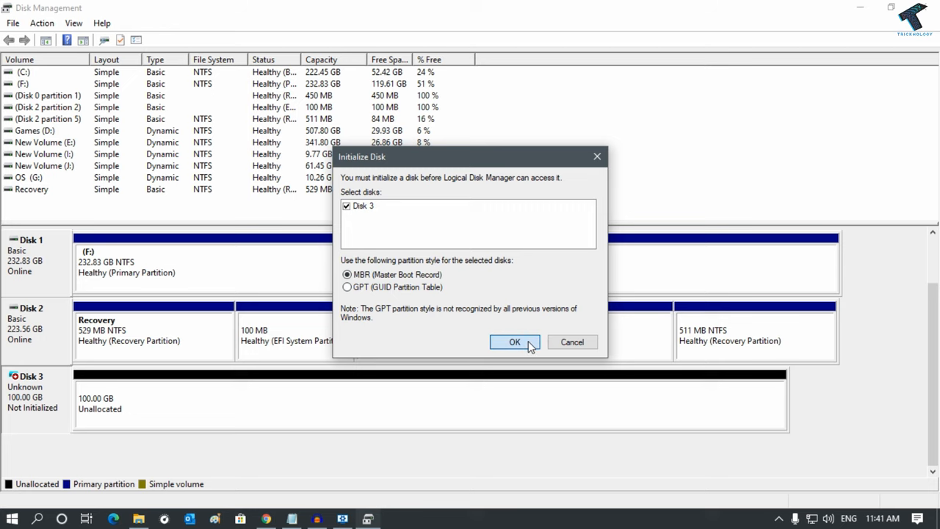
pyautogui.click(515, 341)
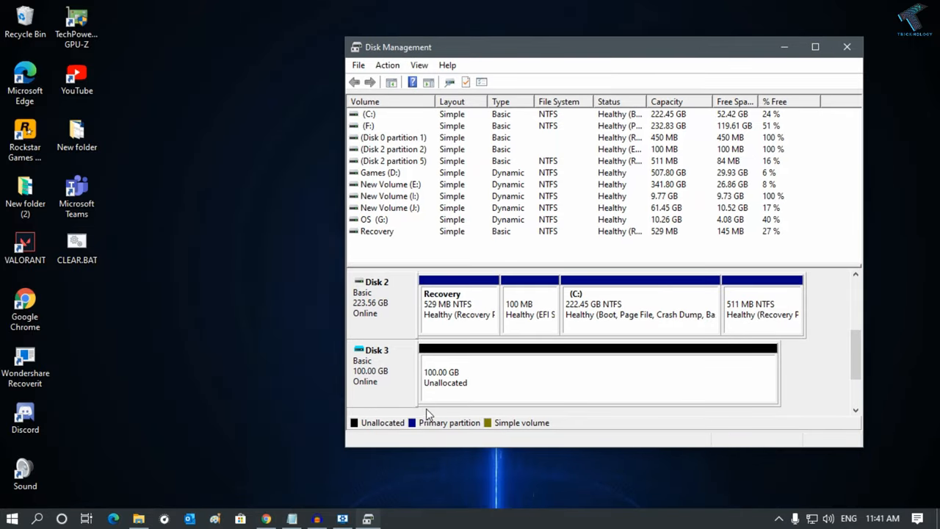
# Bring up the context menu on Disk 3's unallocated 100 GB space
pyautogui.click(135, 515)
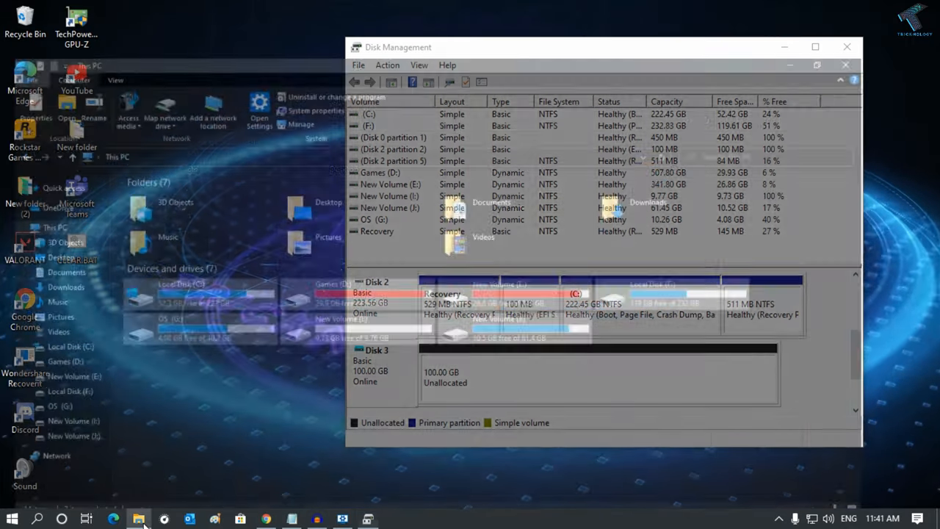
pyautogui.click(140, 516)
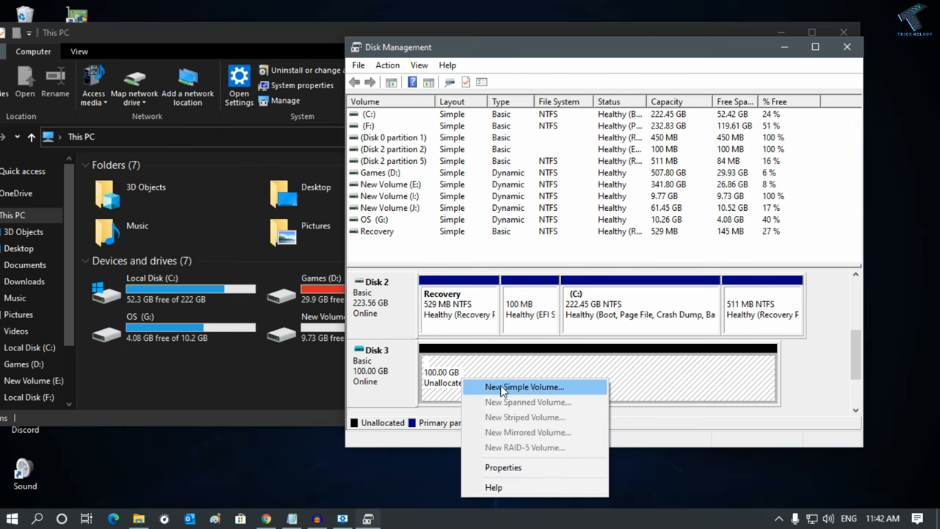
pyautogui.moveTo(502, 391)
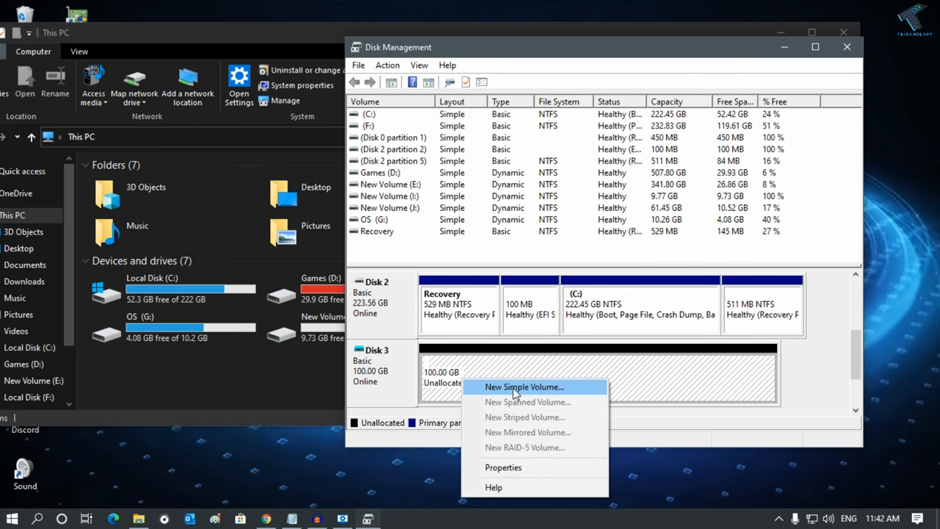
# Start the New Simple Volume wizard on Disk 3, keeping drive letter H
pyautogui.click(535, 388)
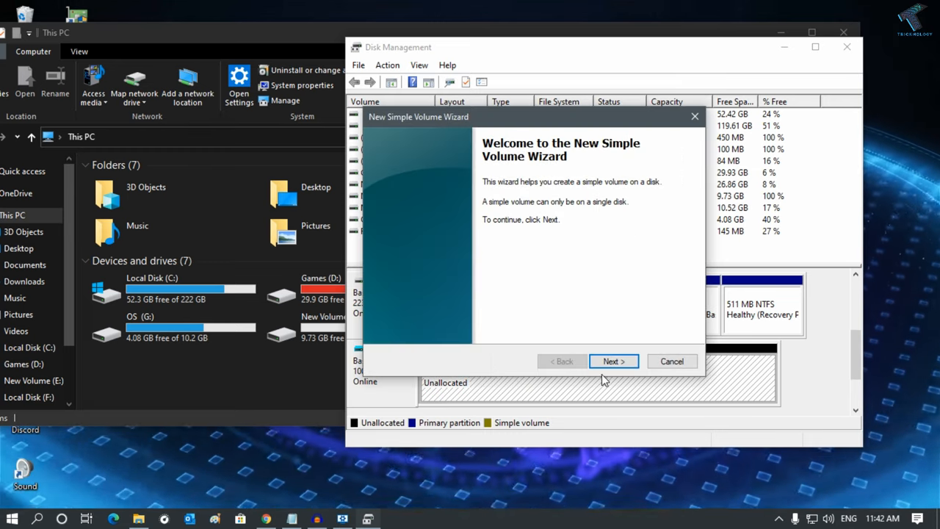
pyautogui.click(614, 361)
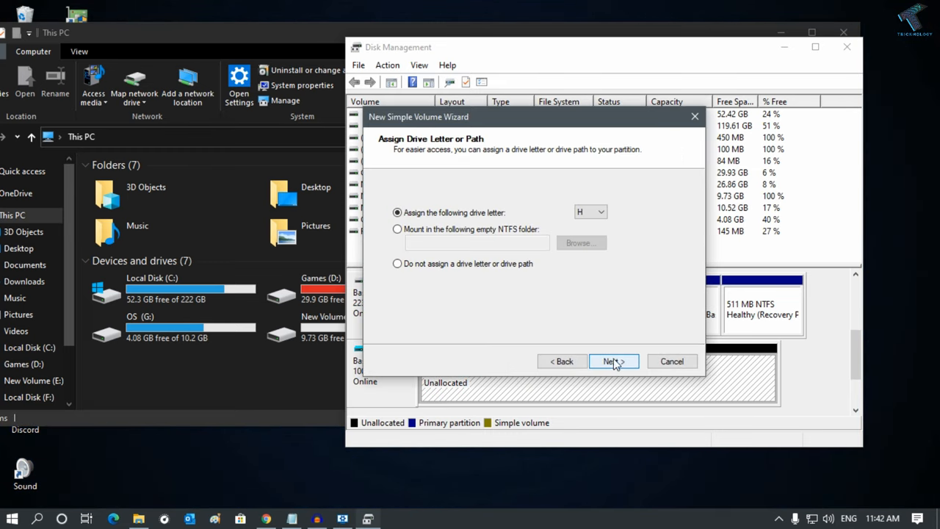
pyautogui.click(602, 211)
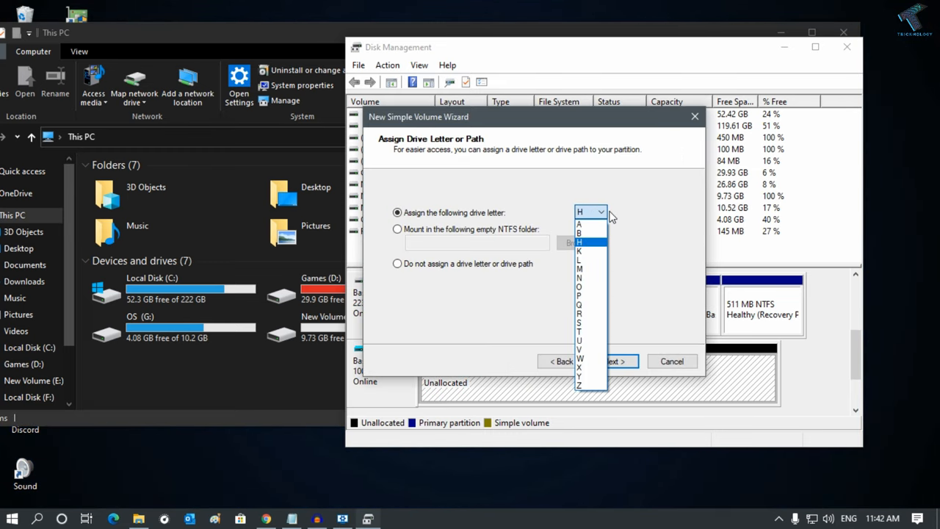
pyautogui.click(614, 362)
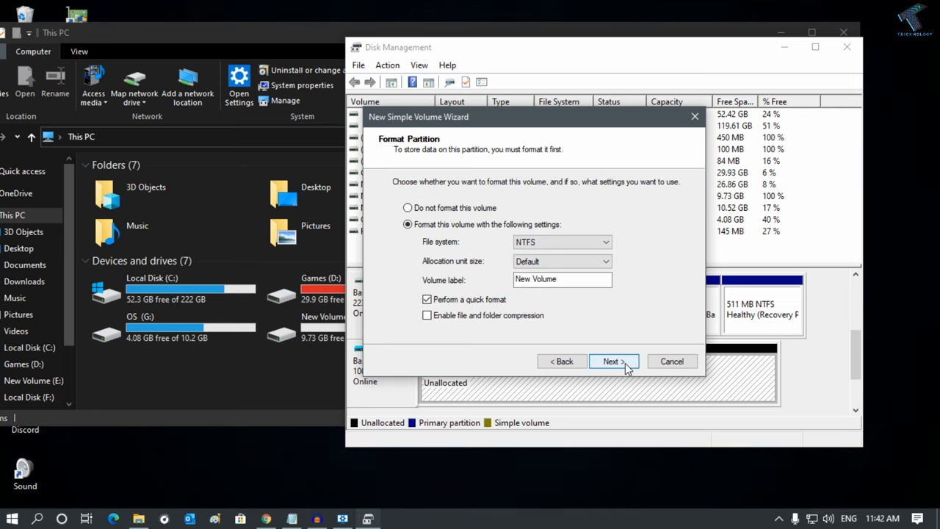
# Label the NTFS volume 'VHD' and finish creating it
pyautogui.click(561, 280)
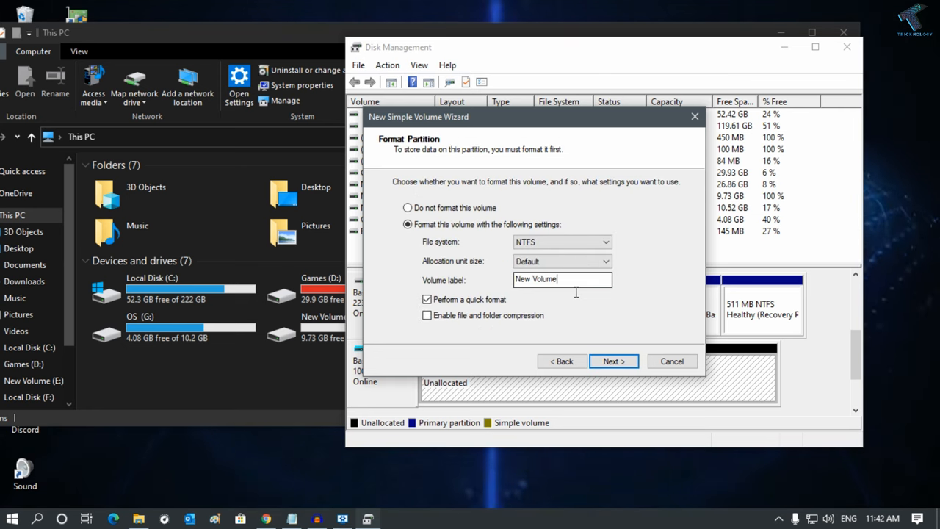
pyautogui.doubleClick(541, 279)
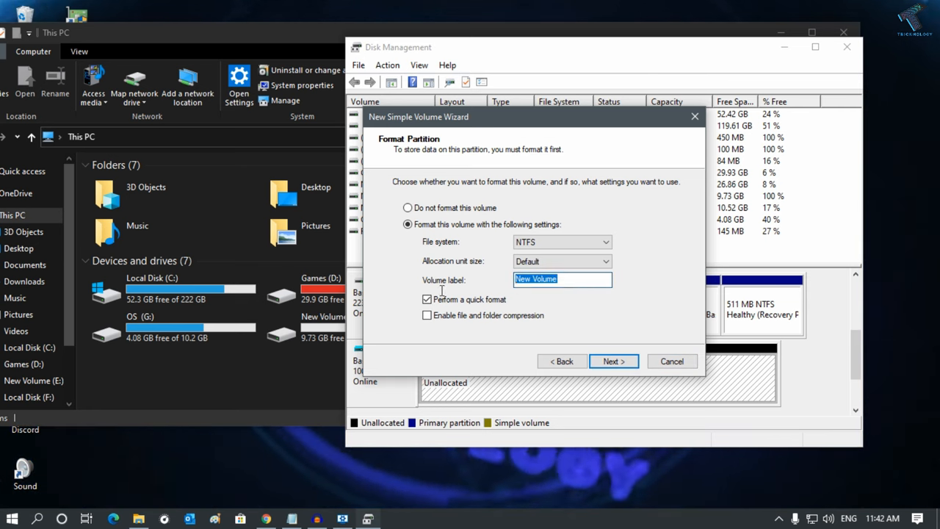
pyautogui.write('VHDF')
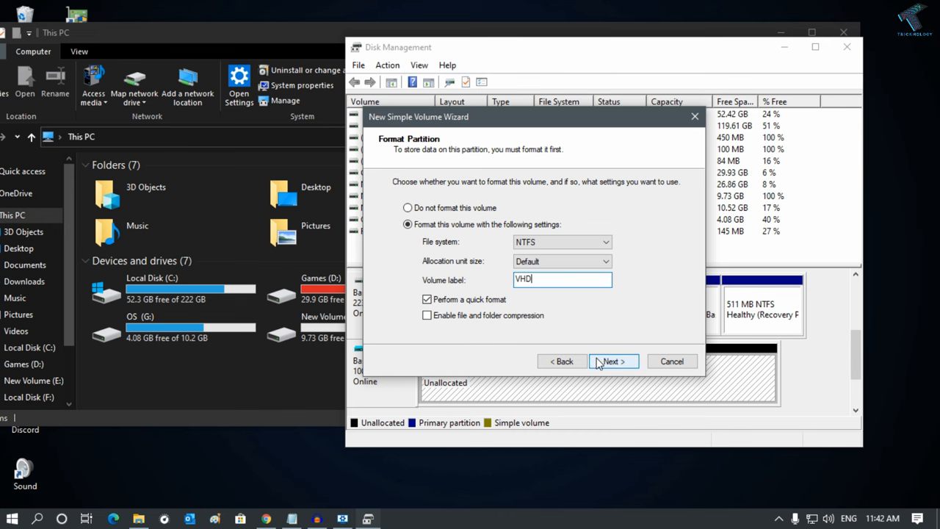
pyautogui.click(614, 361)
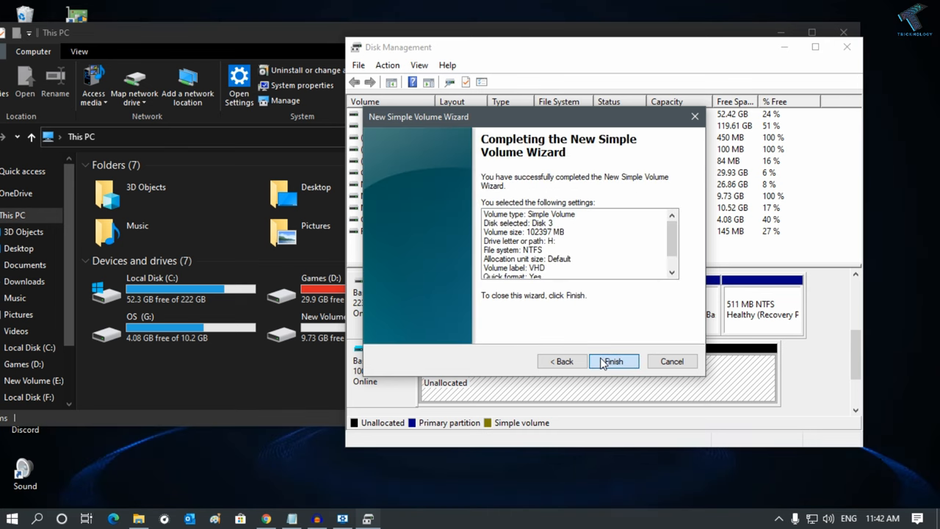
pyautogui.click(614, 361)
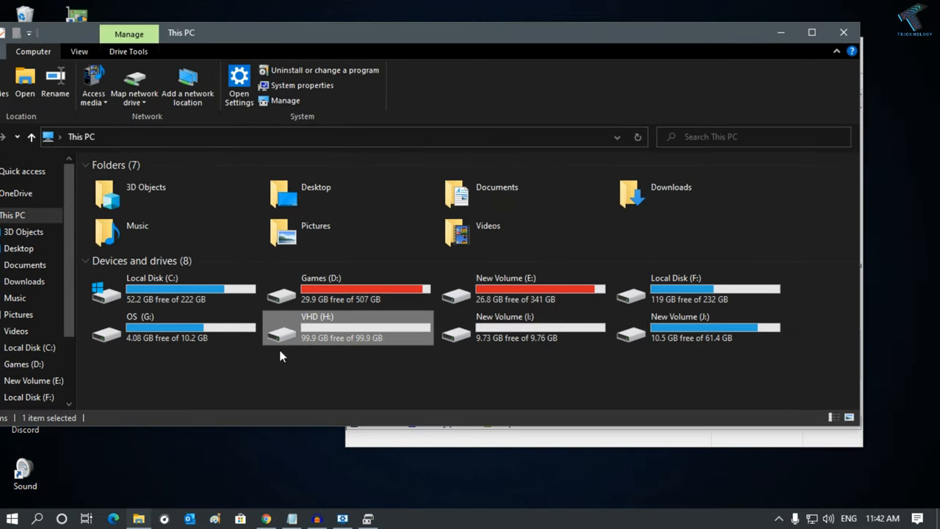
pyautogui.moveTo(369, 337)
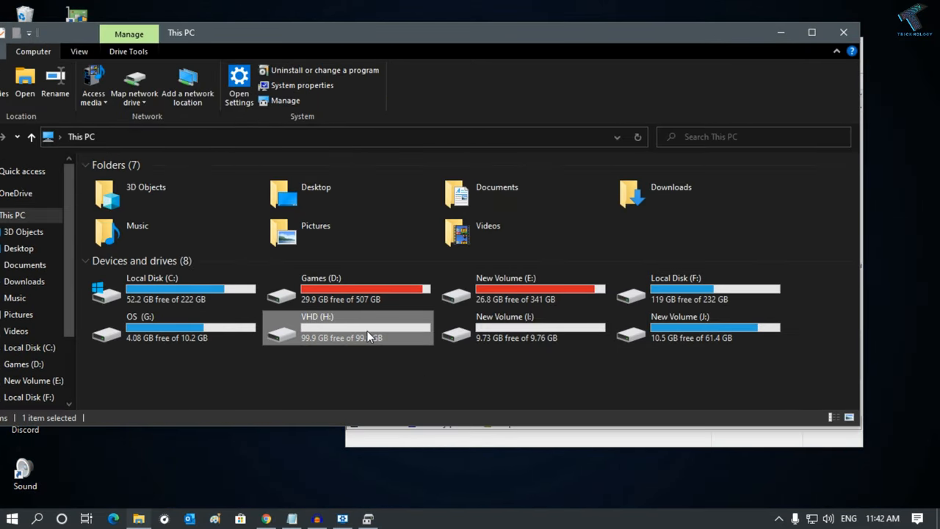
# Open the new VHD (H:) drive from This PC in File Explorer
pyautogui.doubleClick(361, 327)
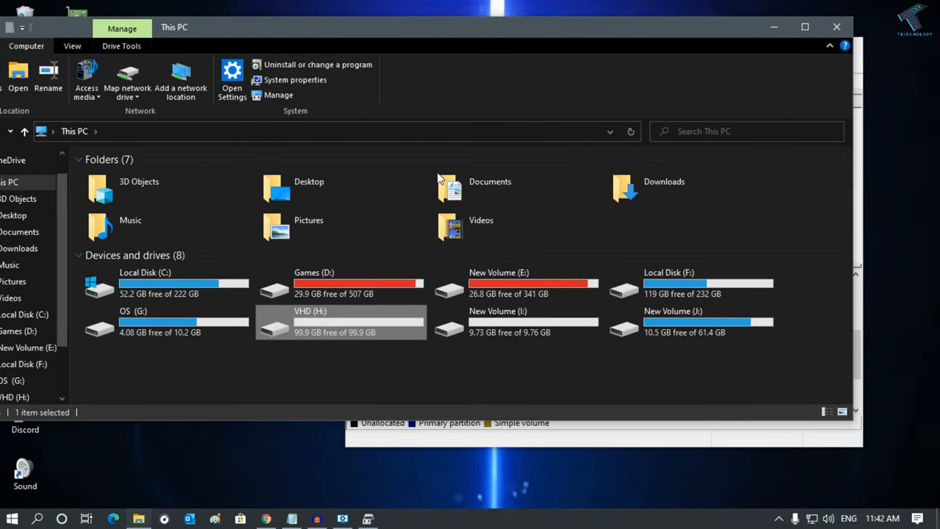
pyautogui.moveTo(296, 324)
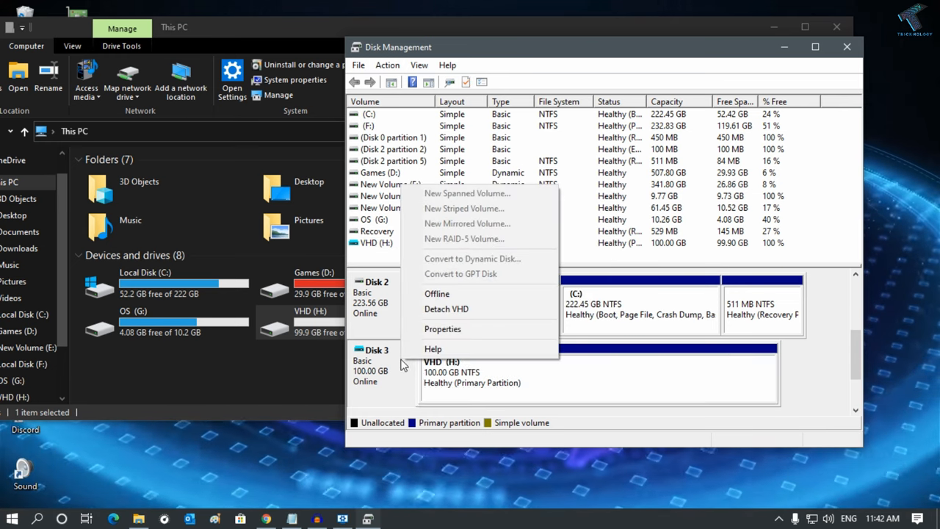
pyautogui.moveTo(467, 308)
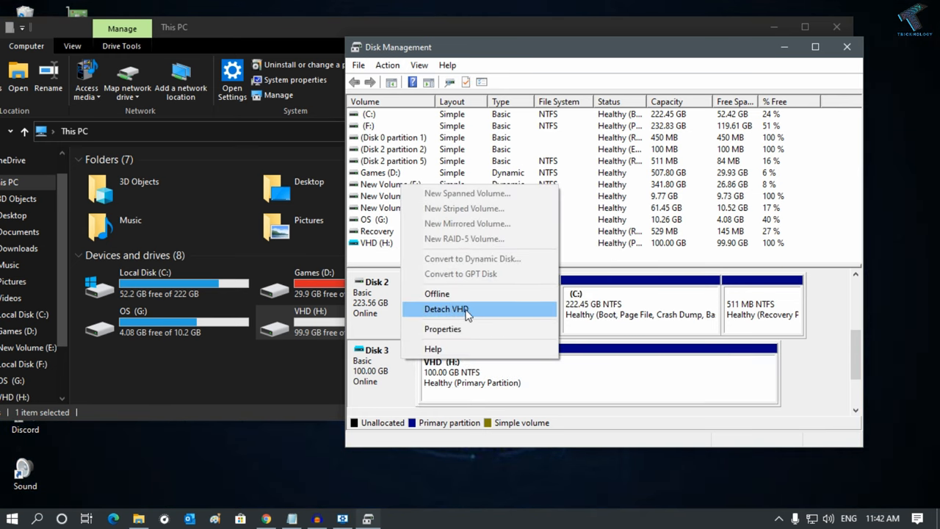
pyautogui.moveTo(462, 523)
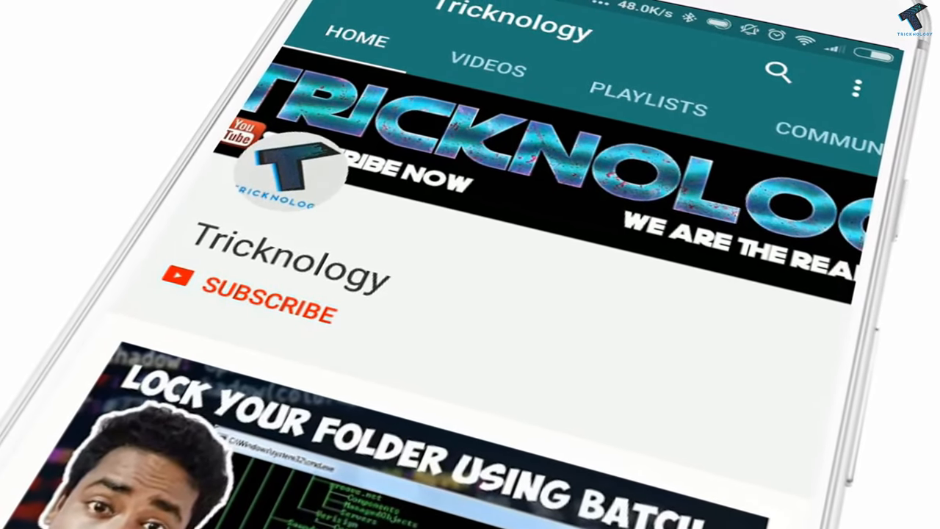
# Bring up Disk 3's context menu with the Detach VHD option
pyautogui.click(264, 296)
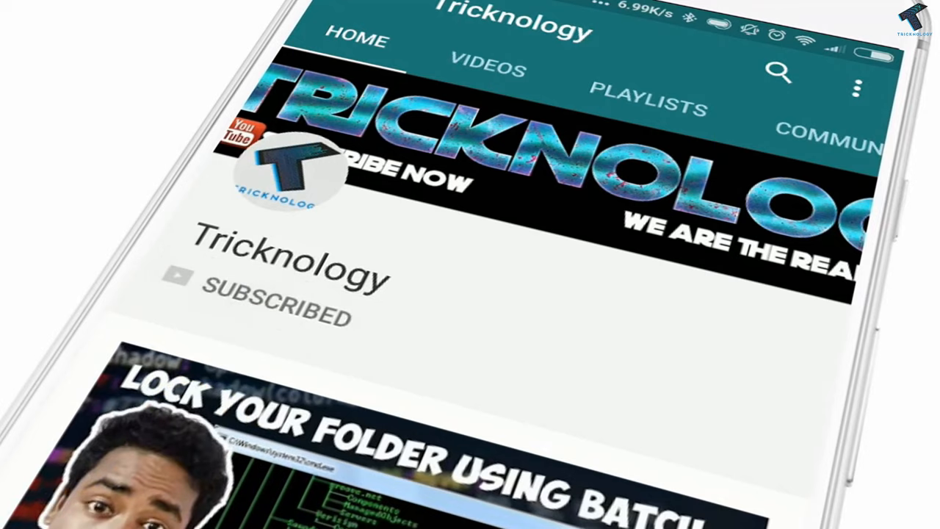